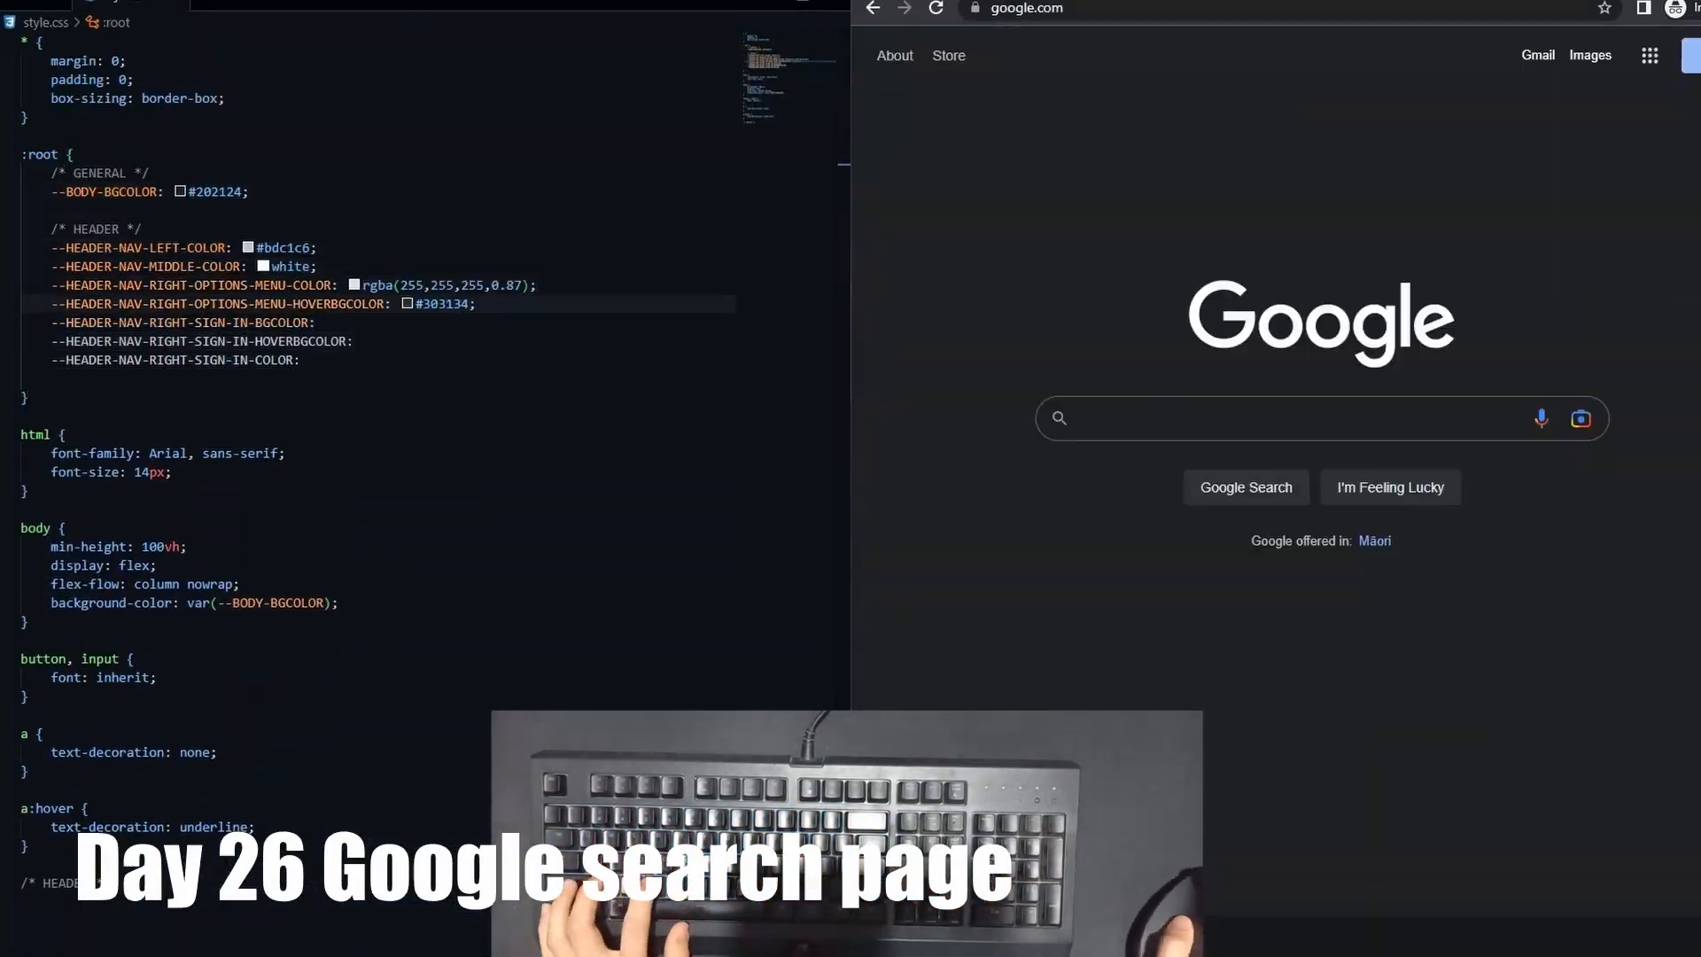
Step: Add padding and flex-flow properties to the search-bar and button layout rules in style.css
{"action": "type", "text": "10p"}
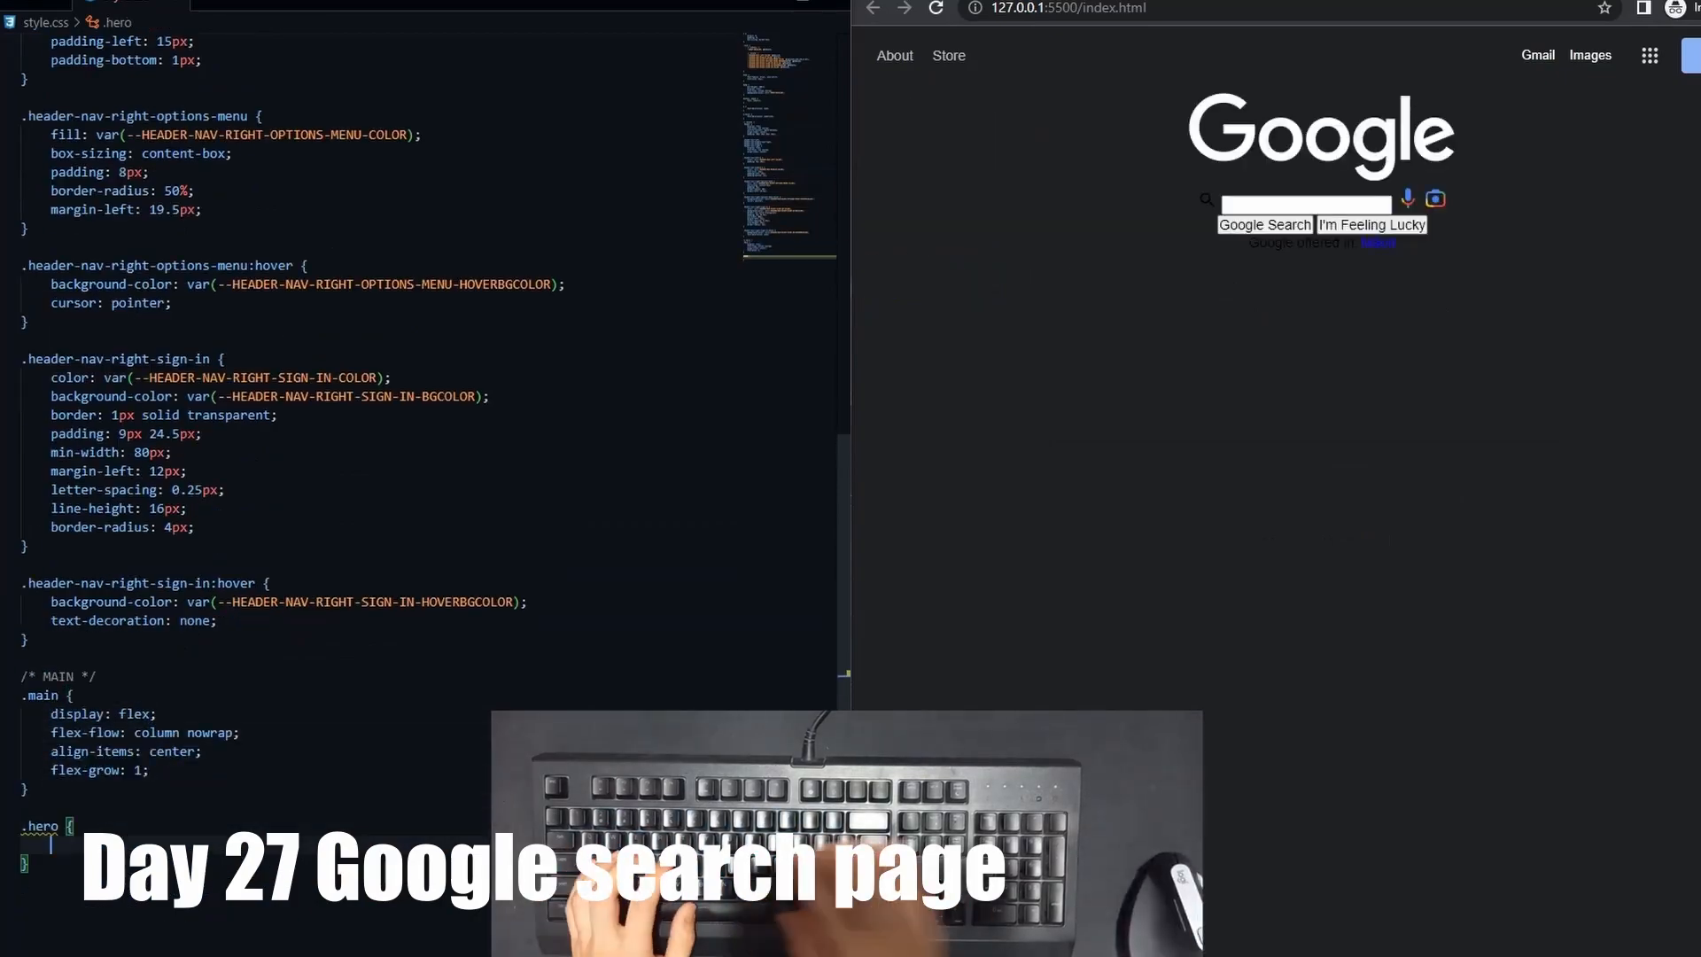
{"action": "type", "text": "flex-flow"}
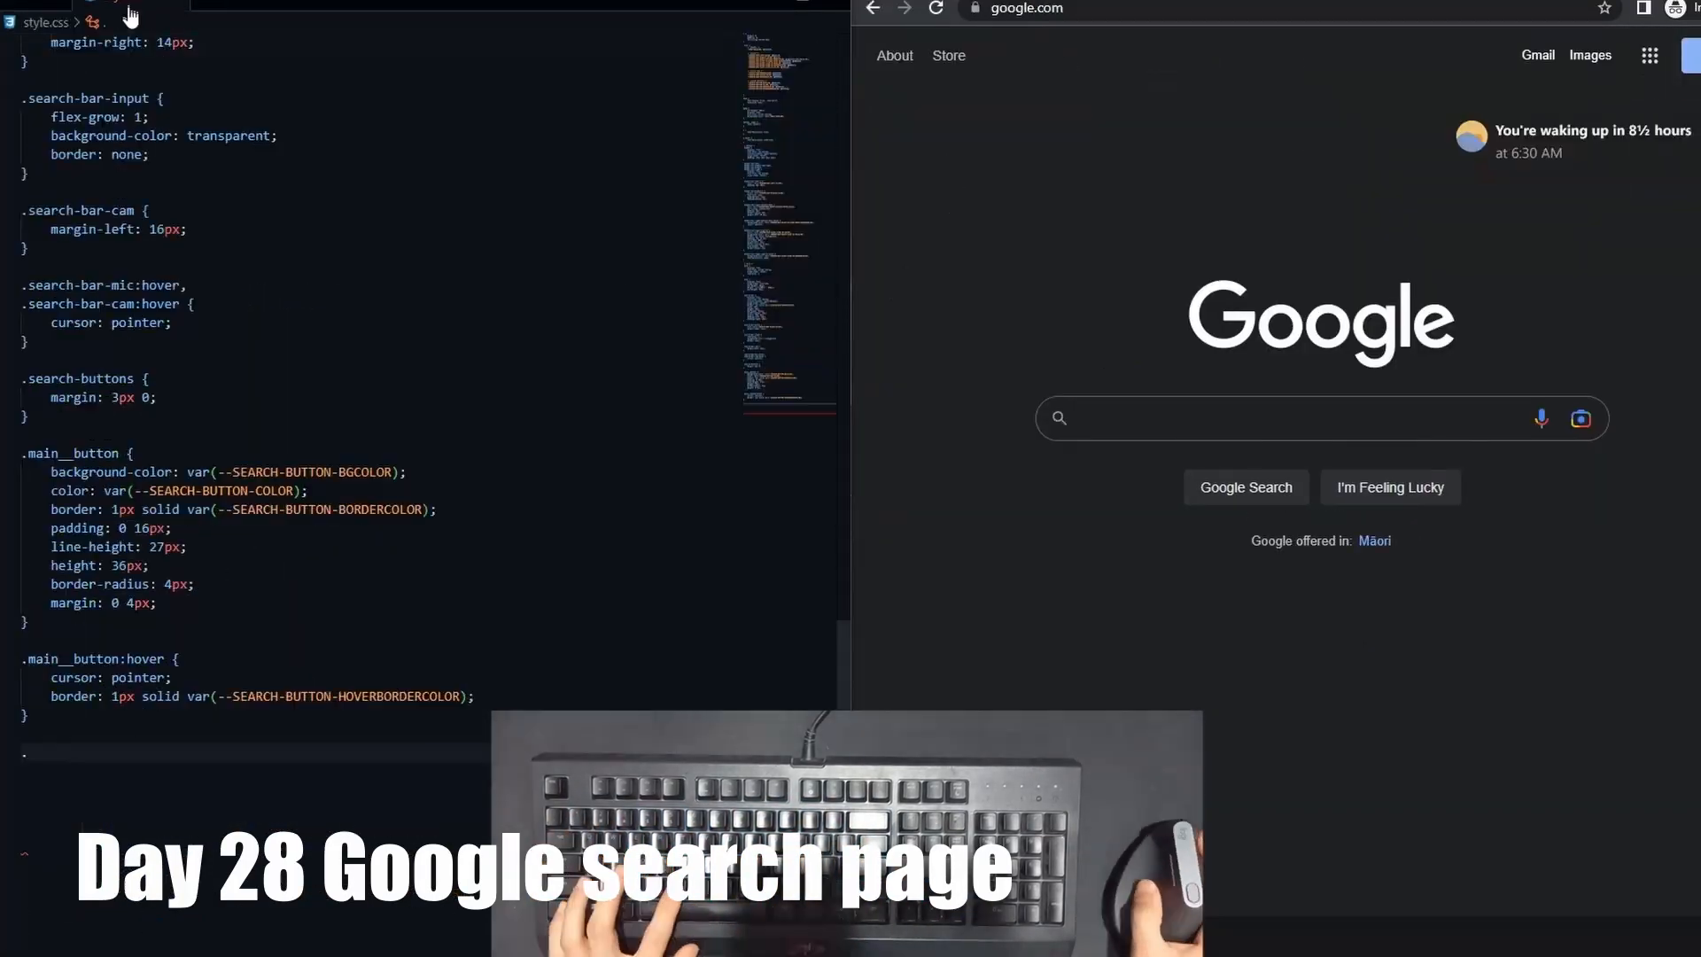
{"action": "type", "text": "flex-fl"}
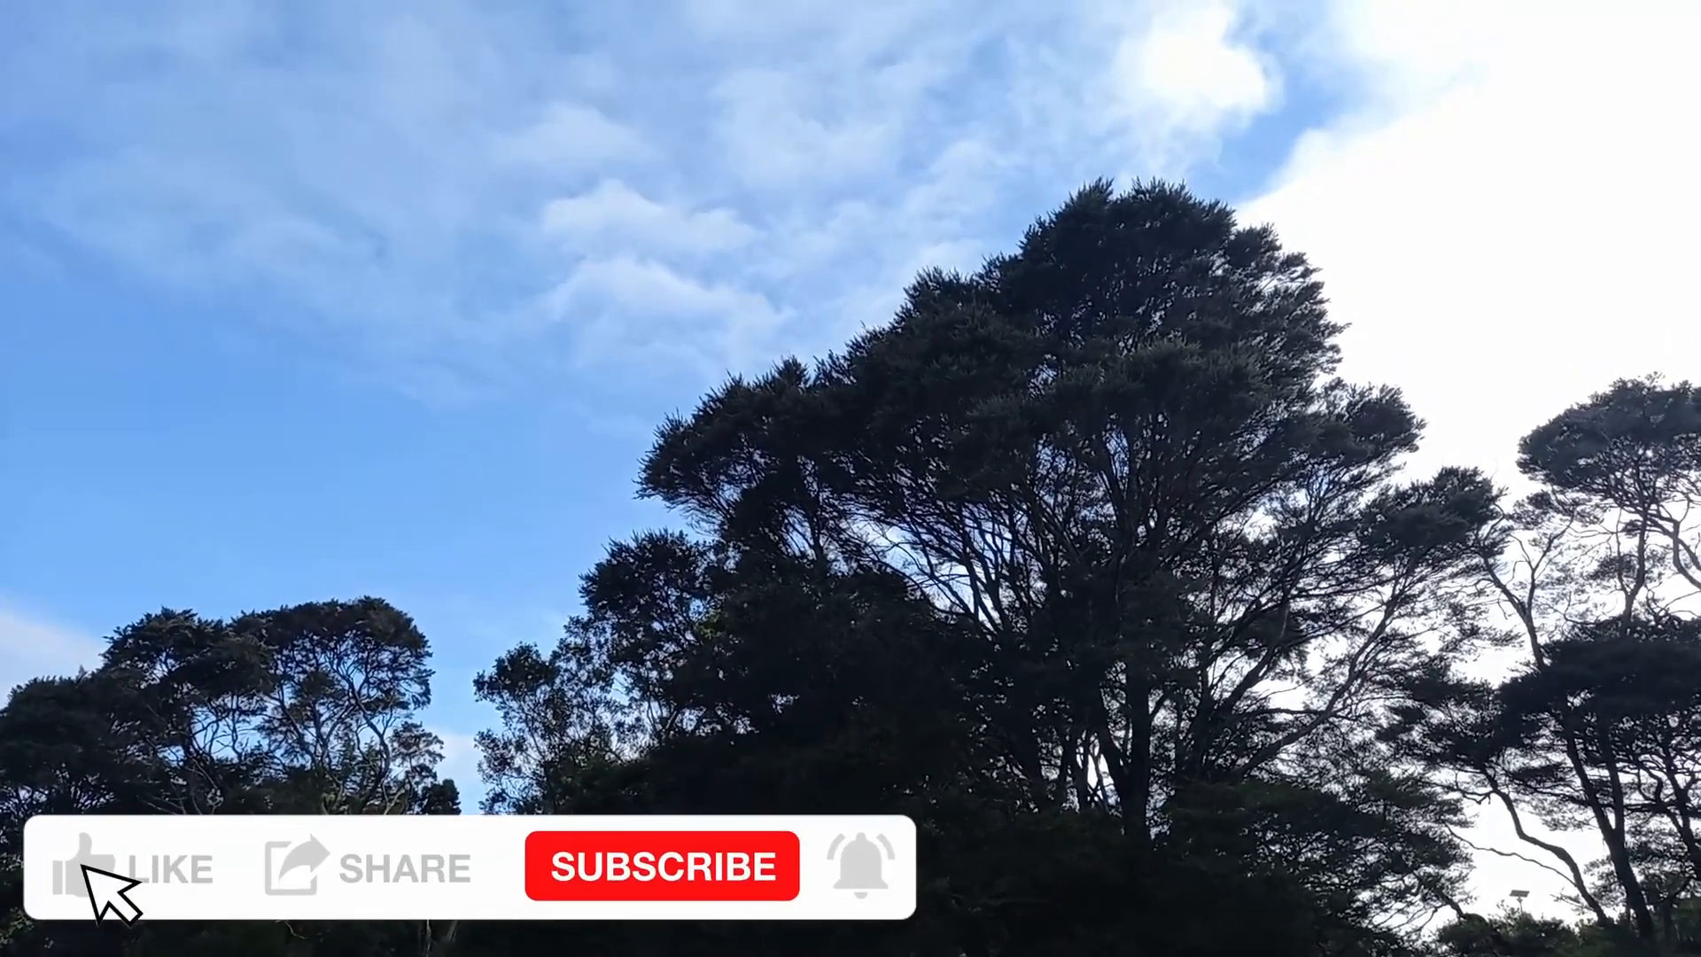
{"action": "left_click", "coordinate": [82, 867]}
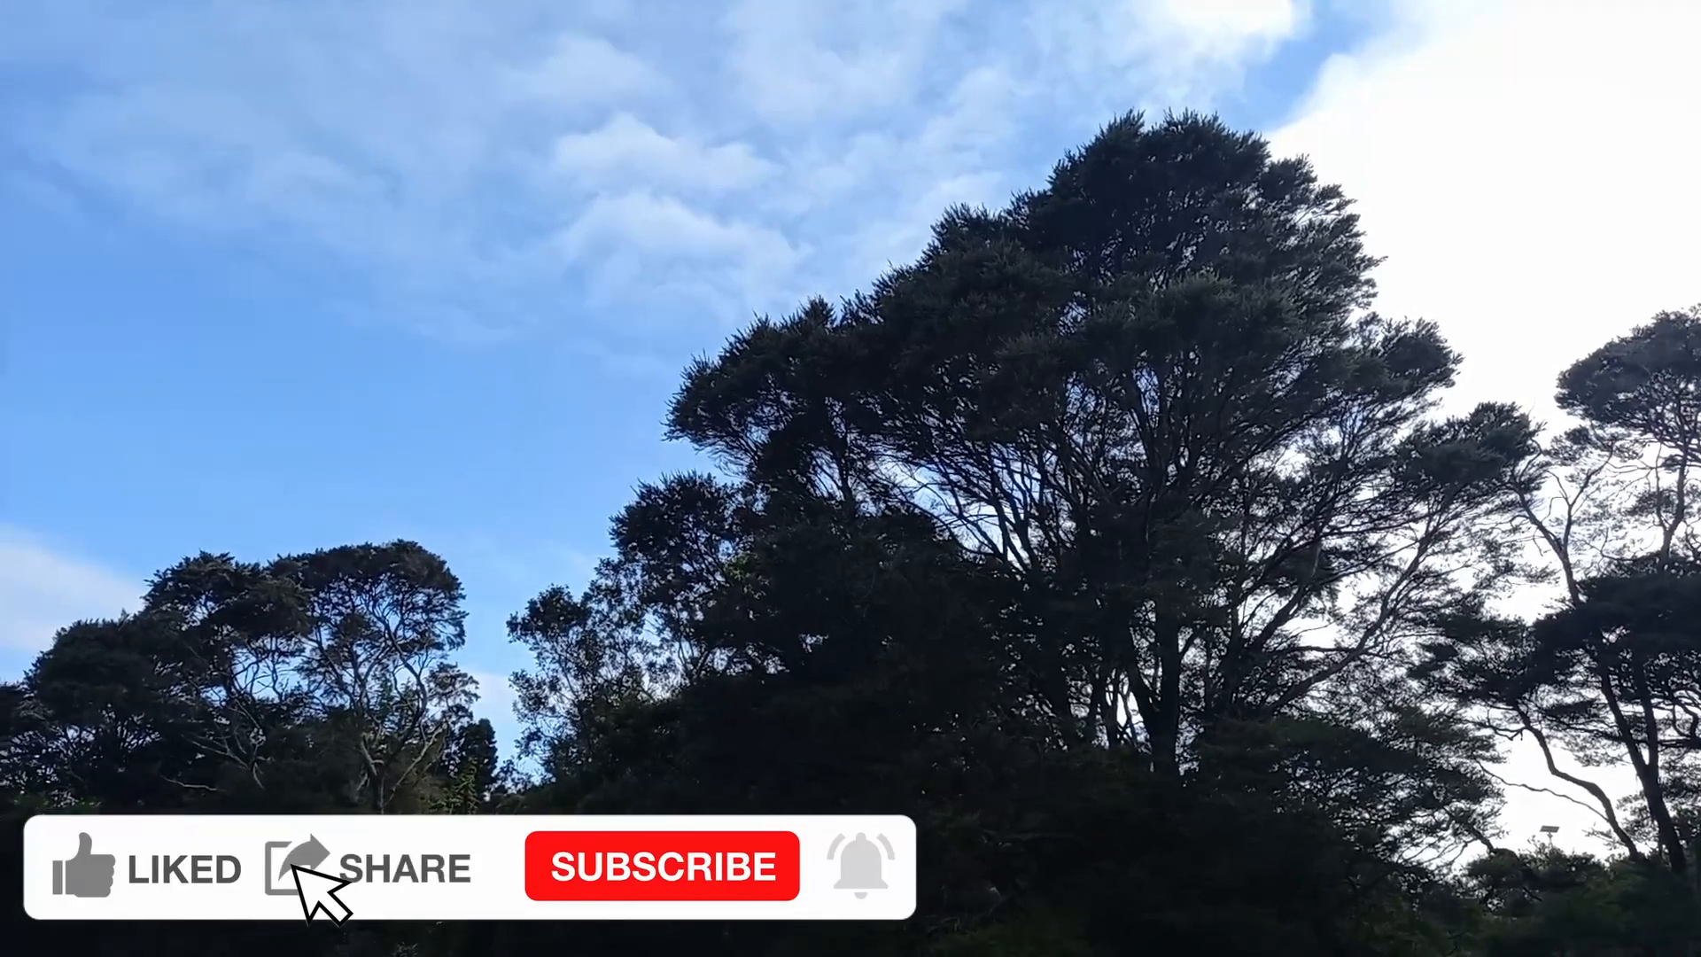
{"action": "left_click", "coordinate": [661, 866]}
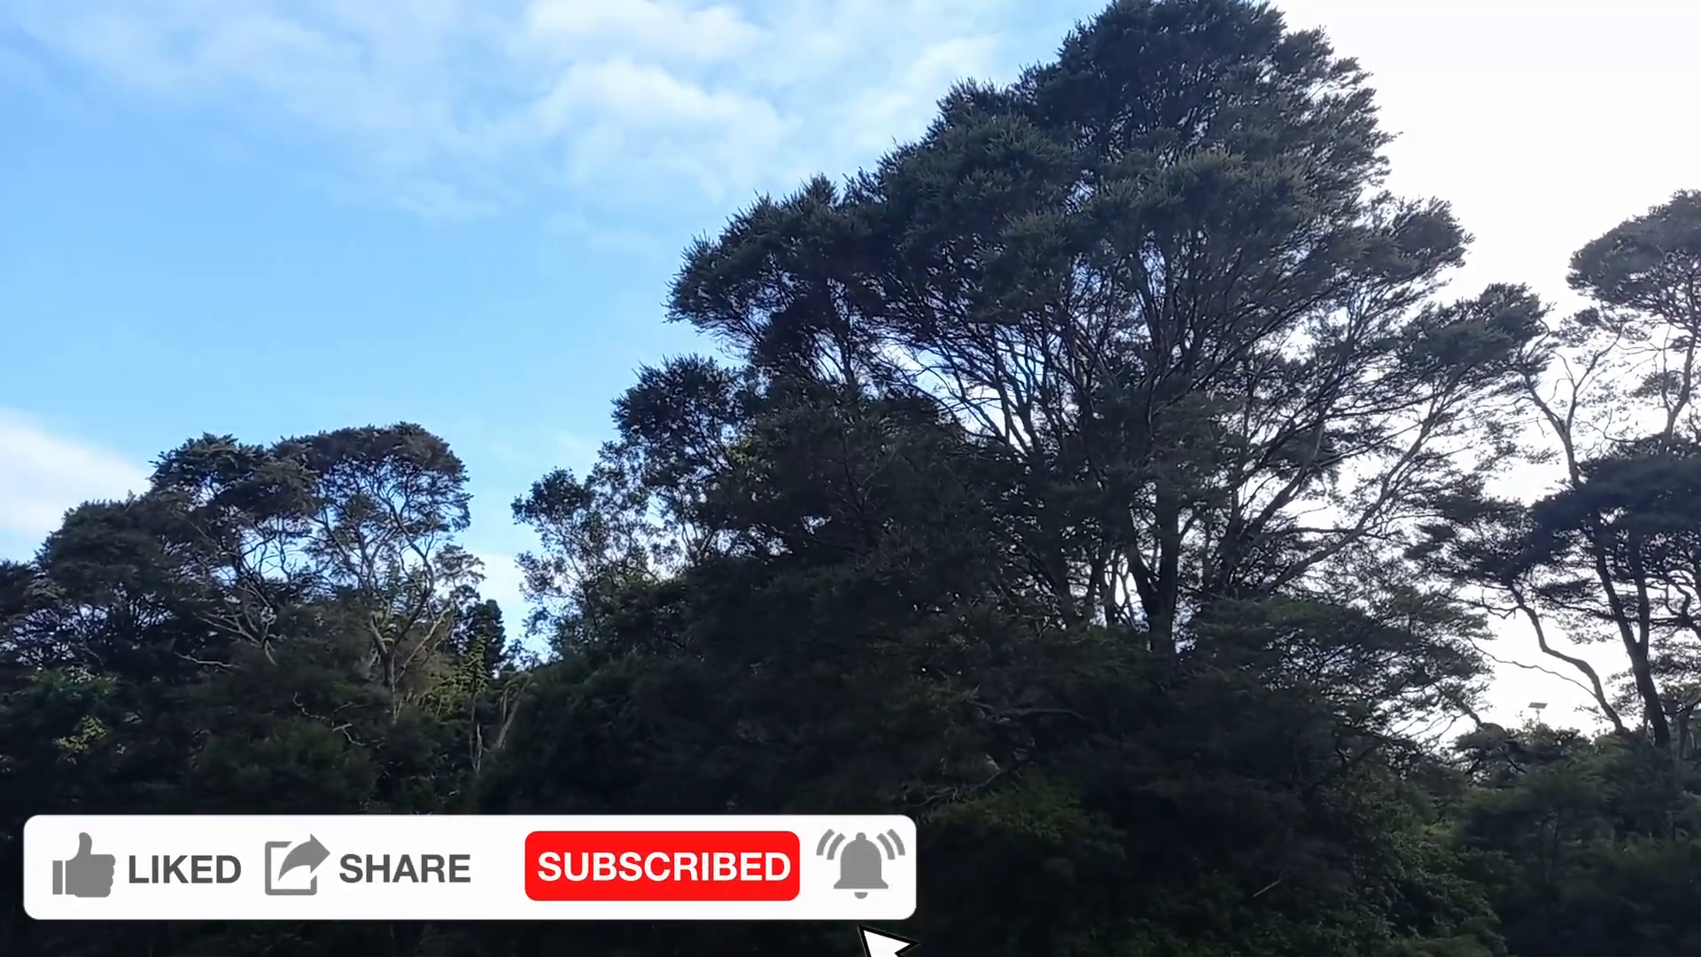